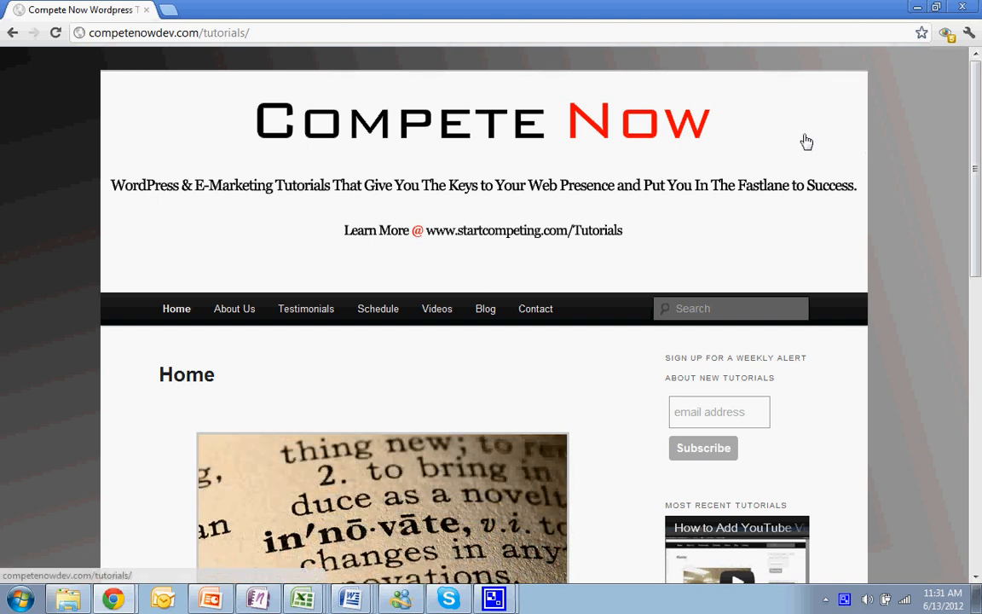
mouse_move(971, 194)
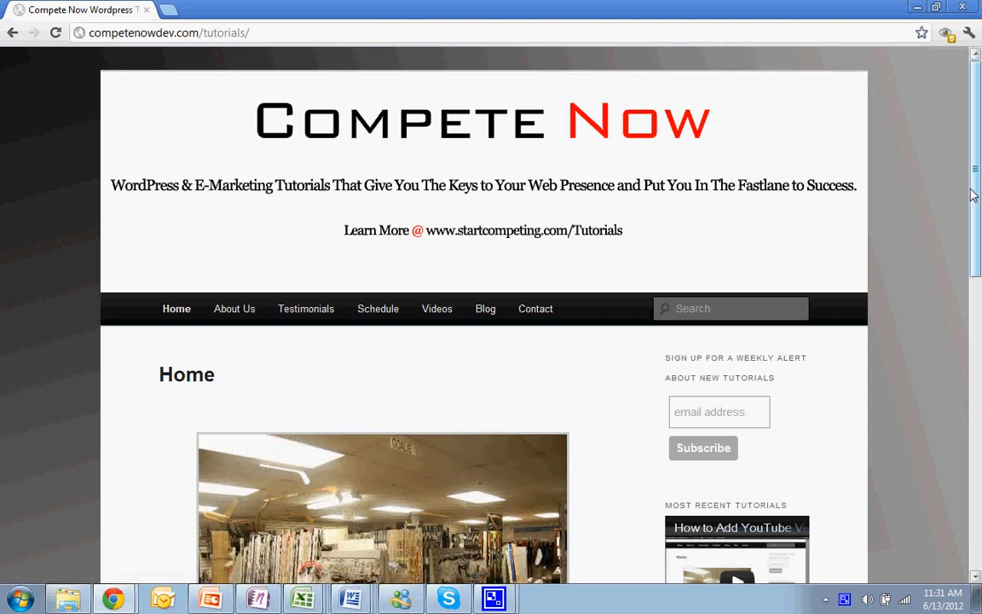
Log into wp-admin, retyping the admin password after the first attempt is rejected.
scroll("down", 3)
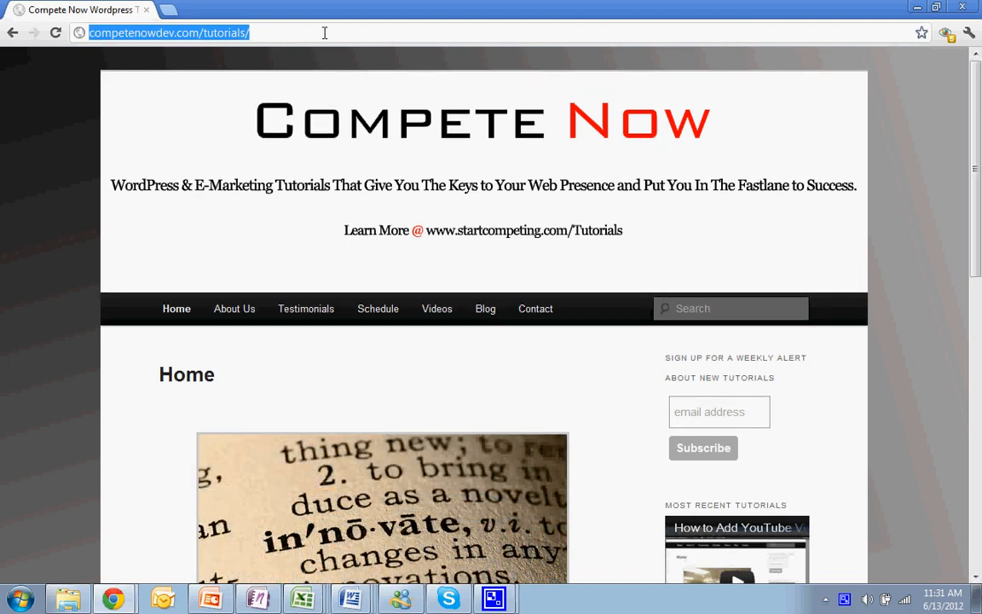
type("wp-admin%2F&reauth=1")
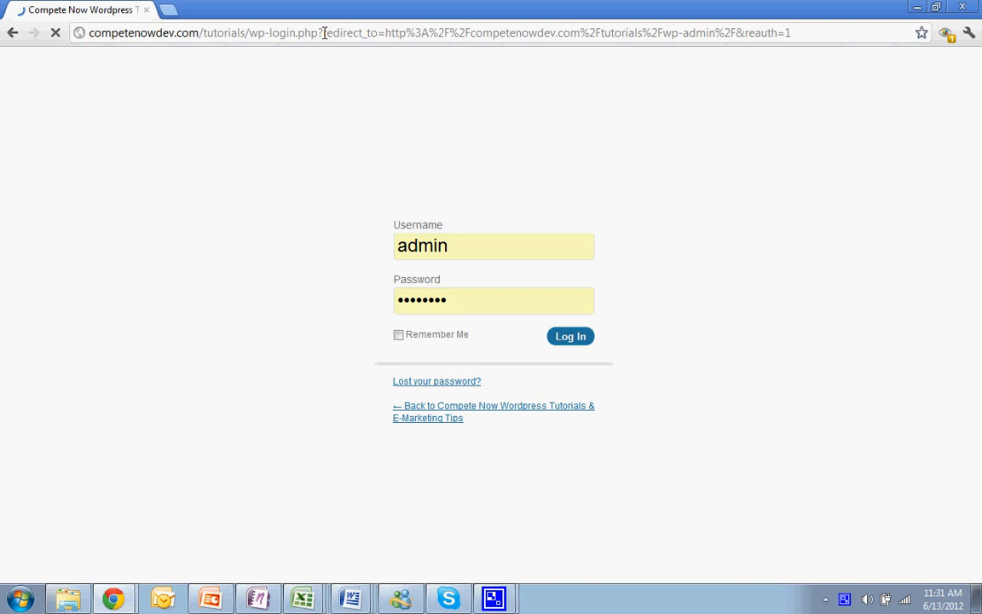
left_click(569, 335)
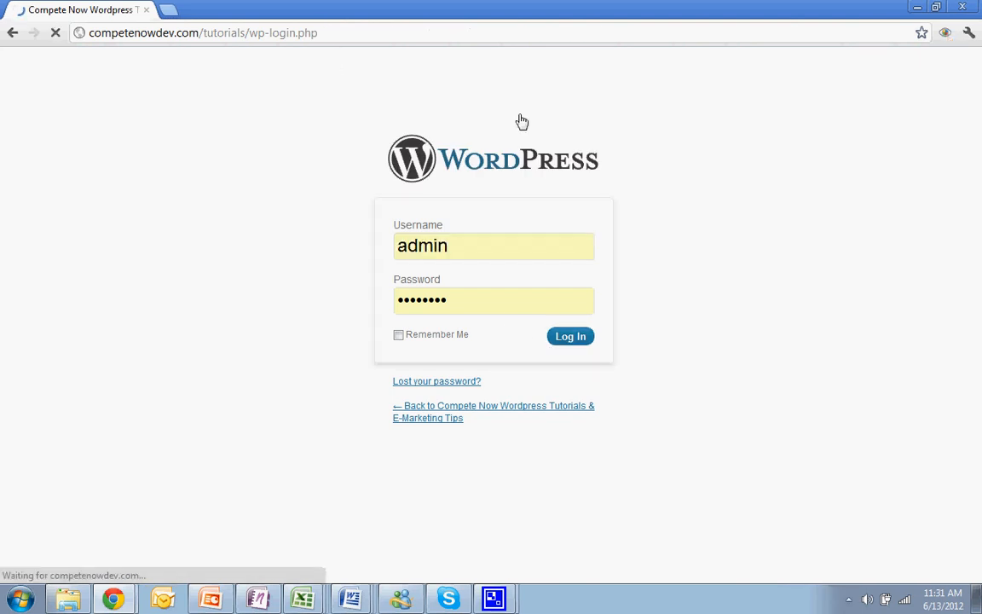
left_click(569, 335)
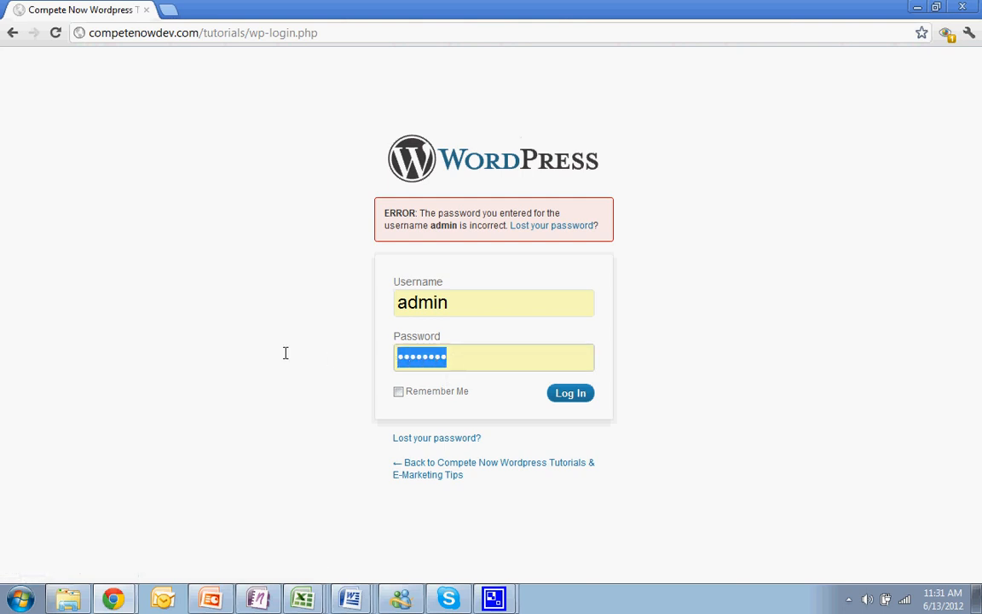
left_click(570, 392)
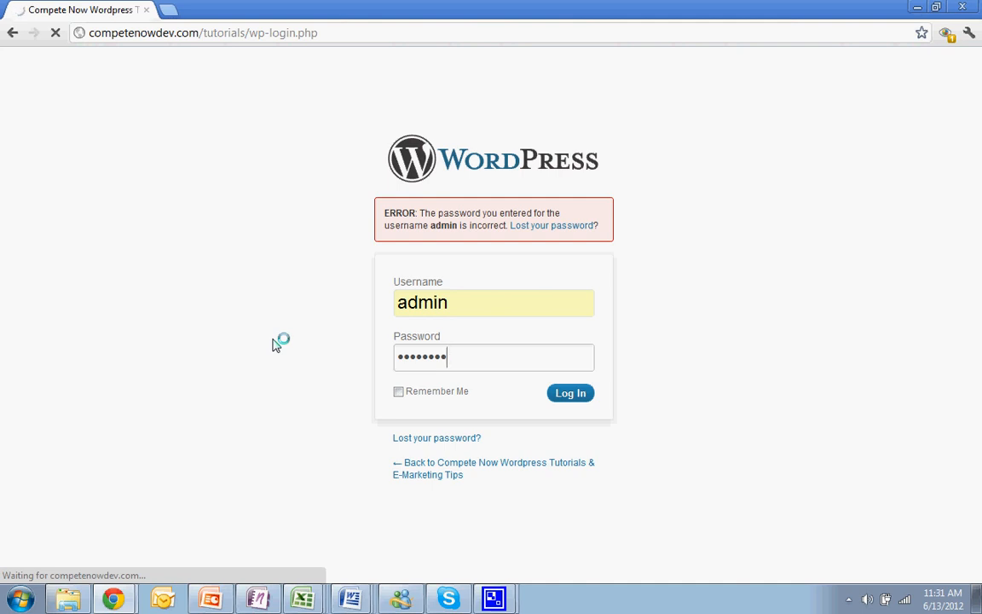
left_click(569, 392)
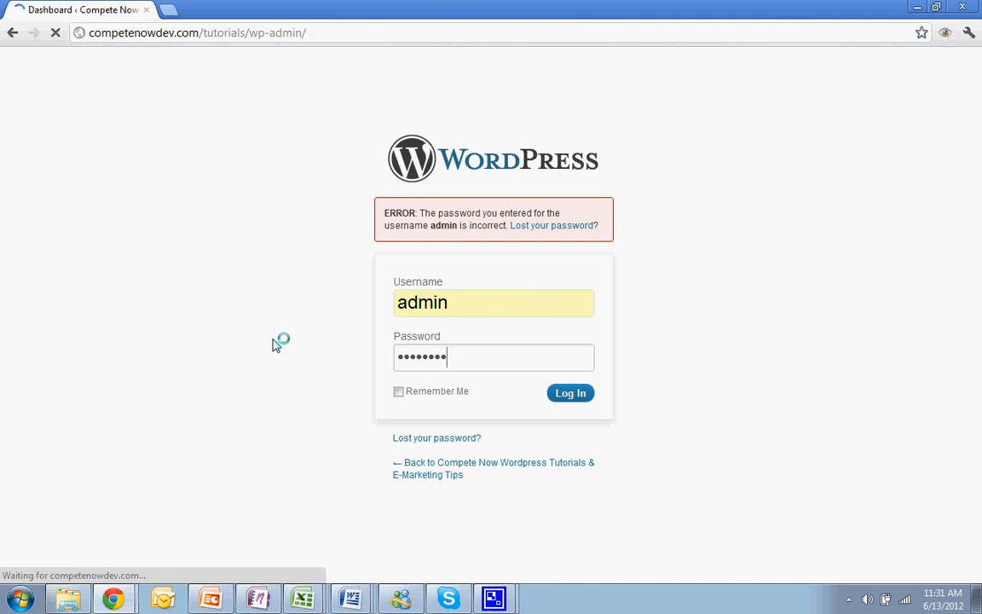
left_click(569, 392)
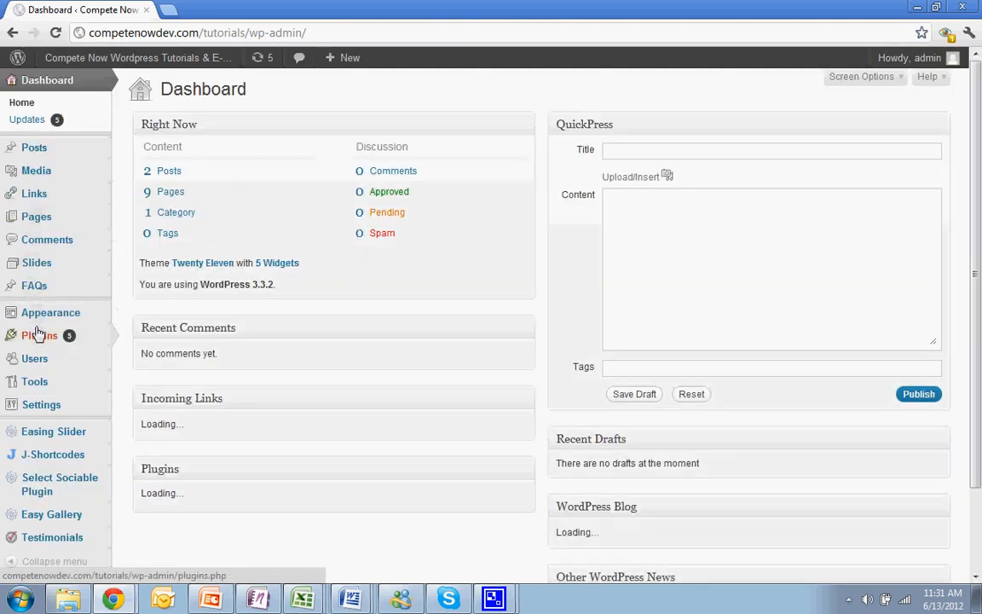
Search the plugin installer for 'really simple twitter widget' from Plugins > Add New.
left_click(40, 335)
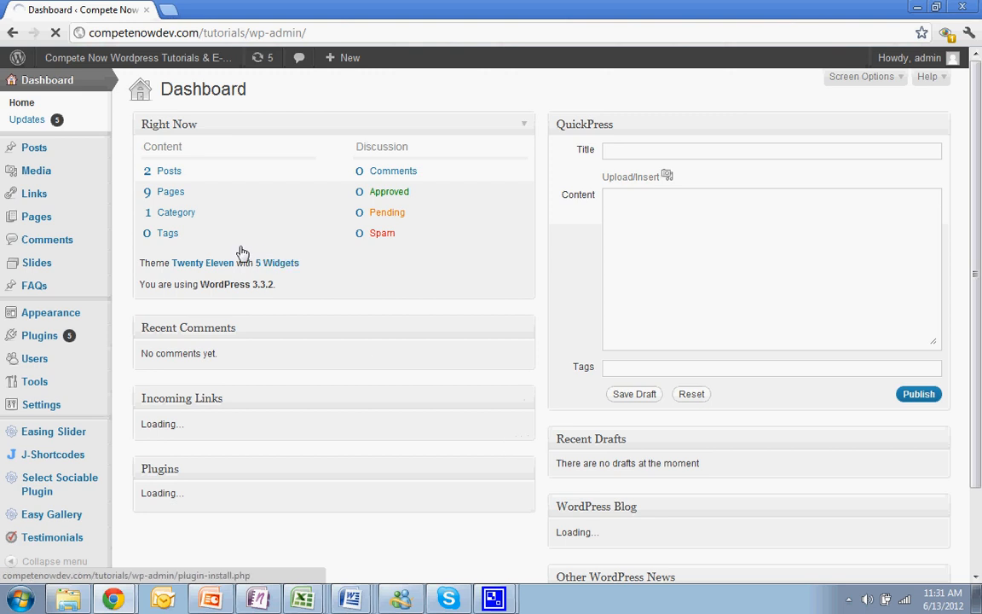
mouse_move(39, 334)
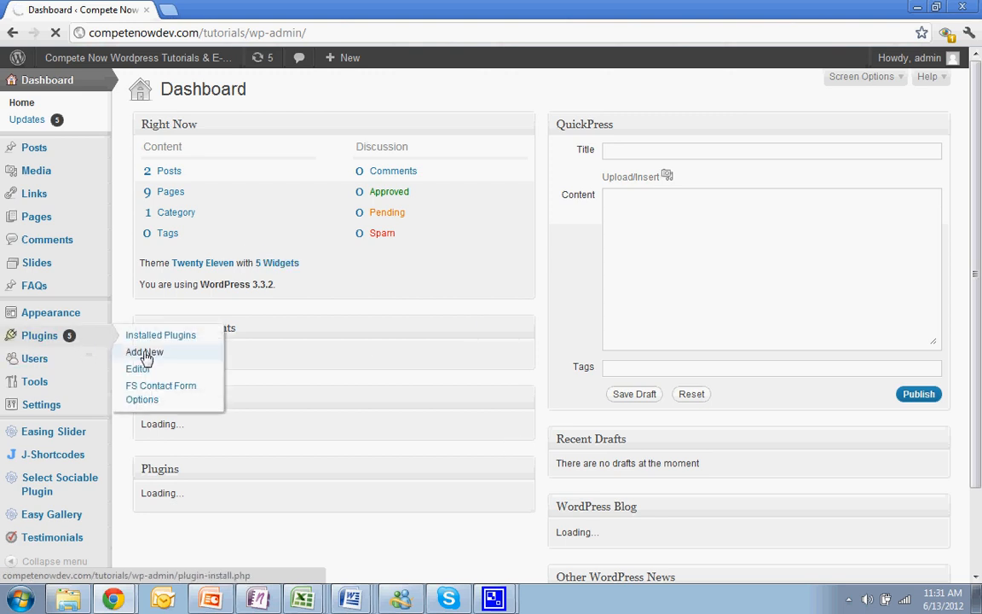
left_click(143, 351)
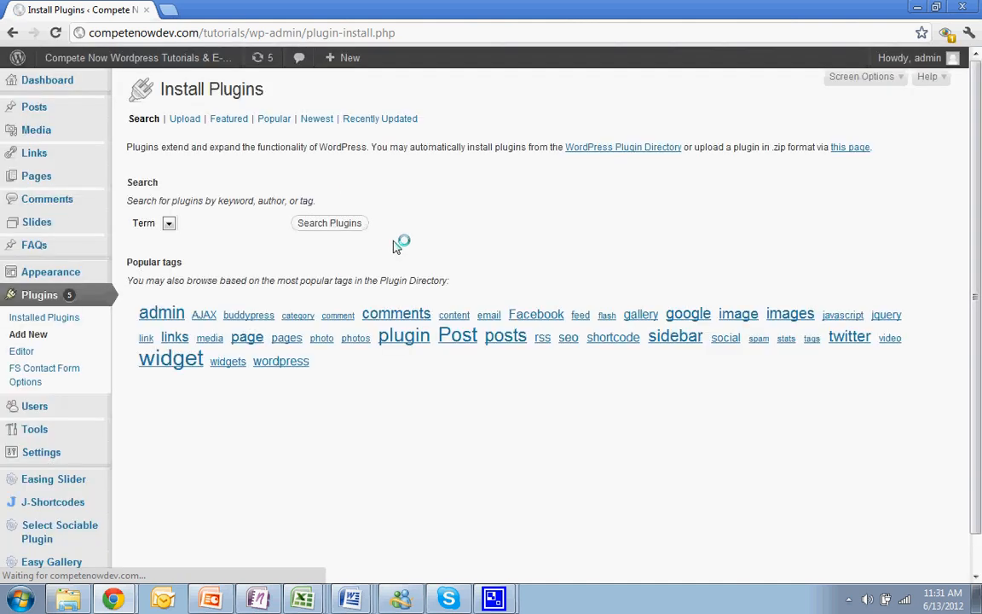
type("reall")
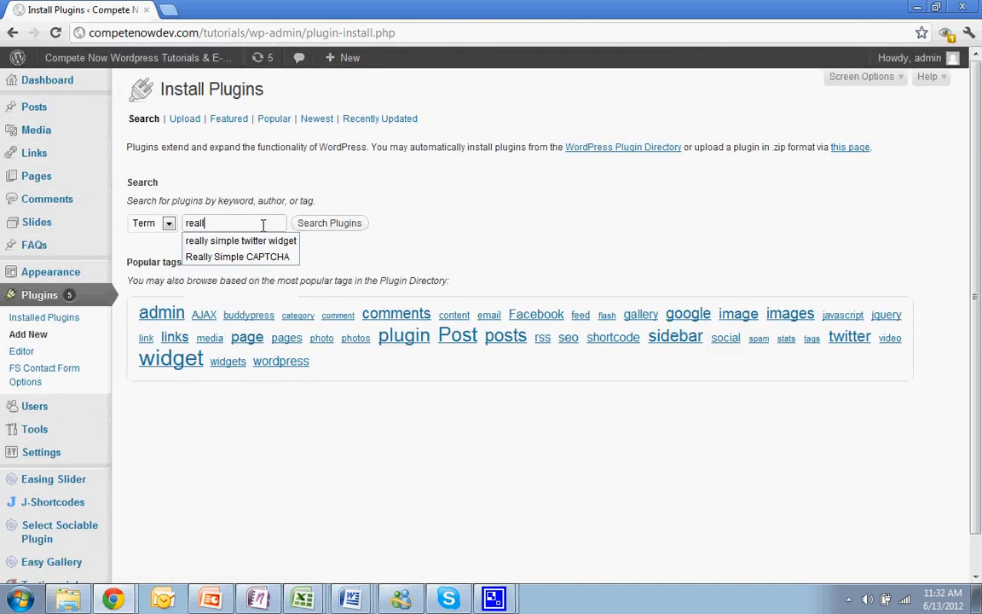
left_click(240, 241)
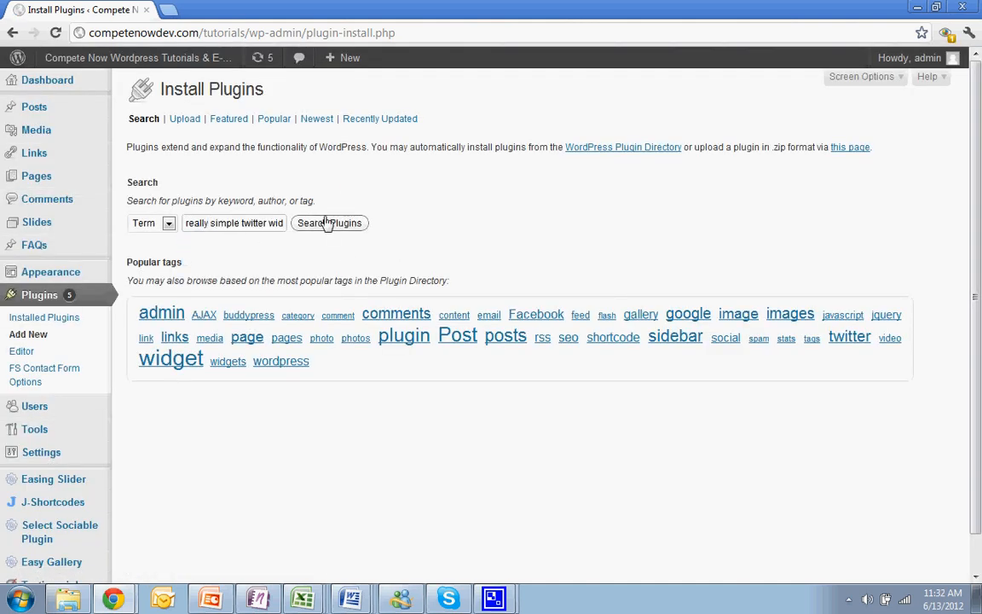
left_click(329, 222)
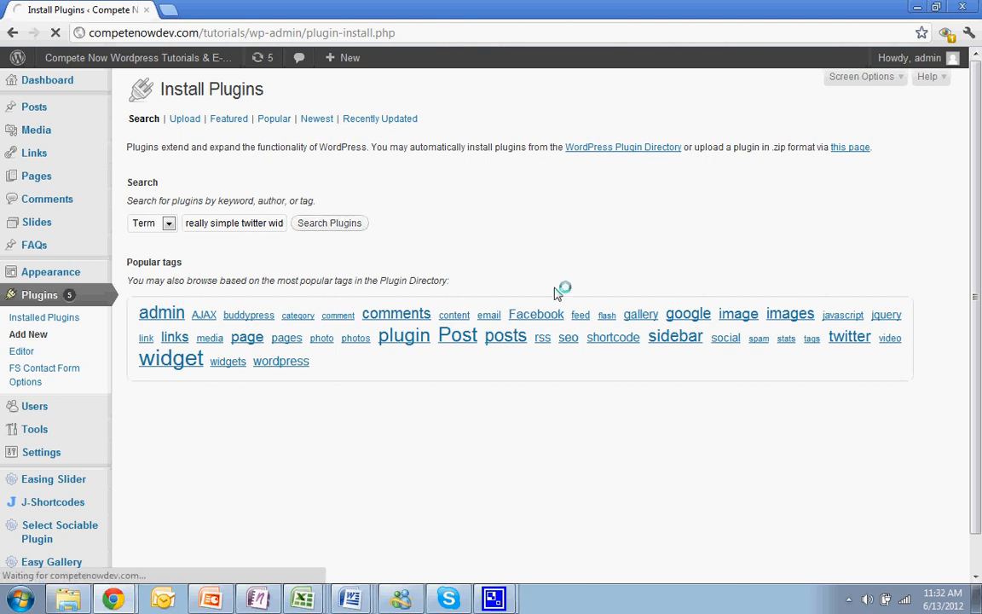
left_click(329, 221)
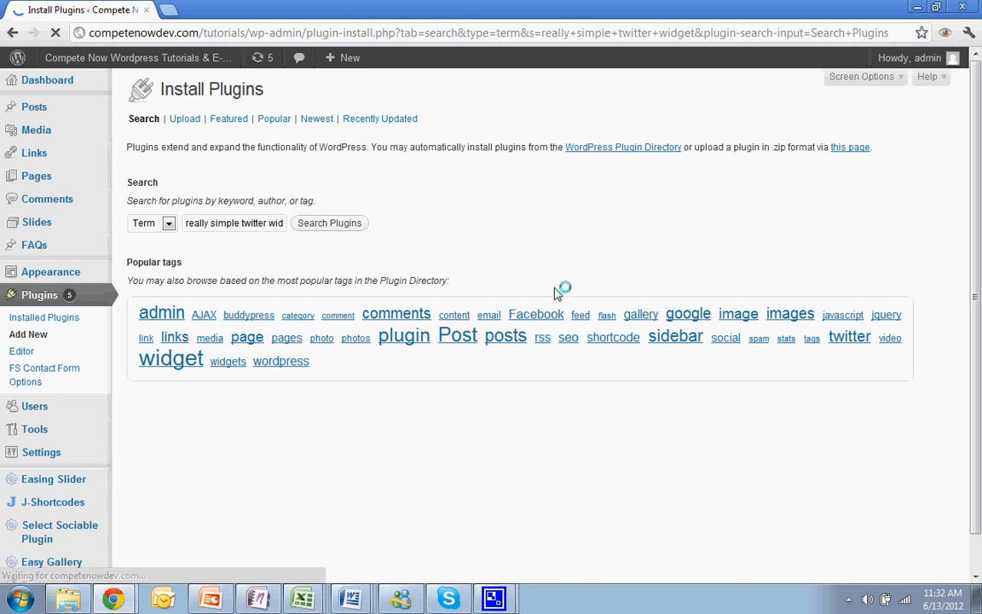
left_click(329, 221)
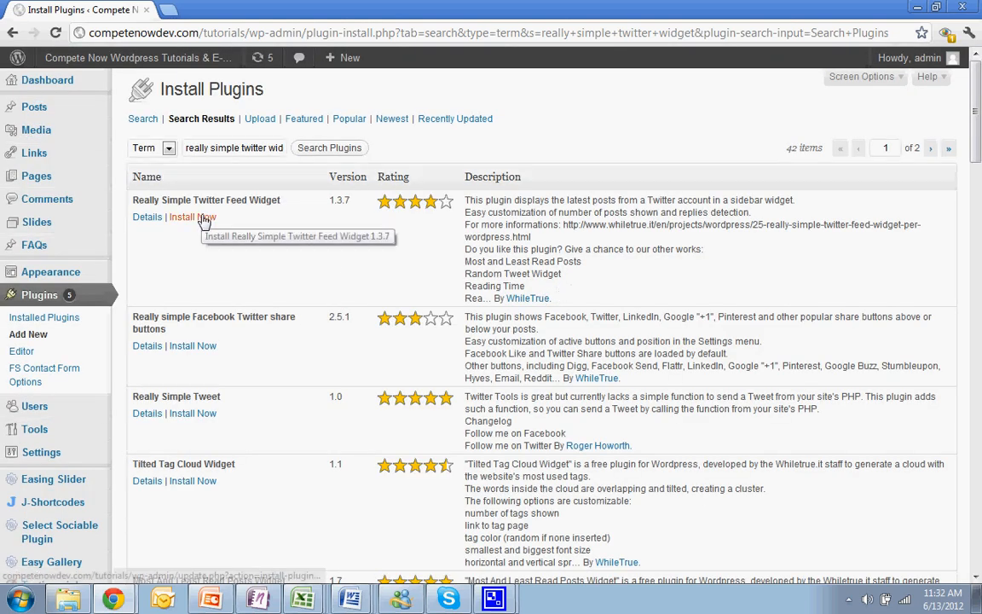
Install Really Simple Twitter Feed Widget 1.3.7, confirm, and activate it.
left_click(191, 217)
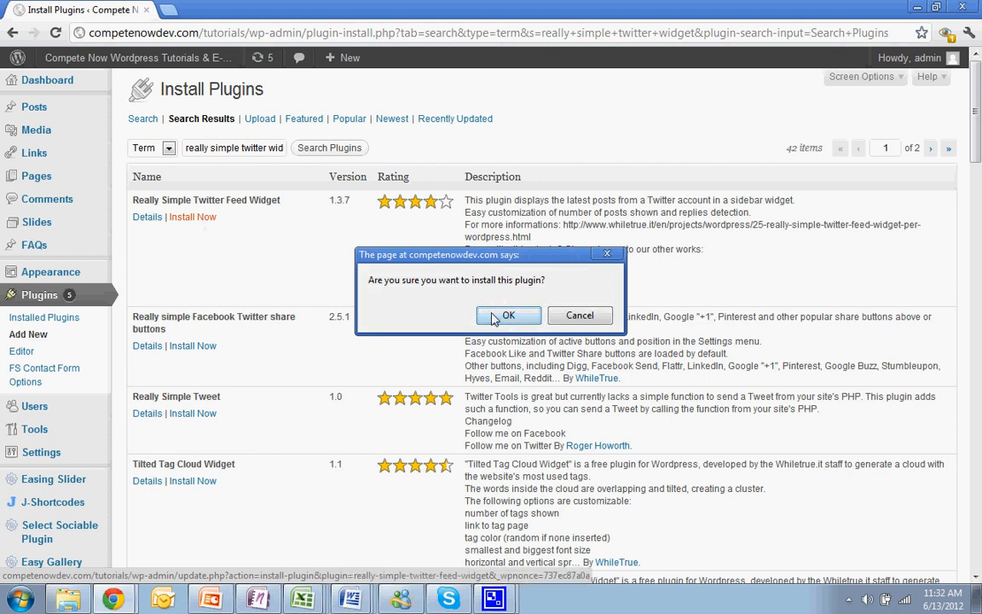
left_click(508, 316)
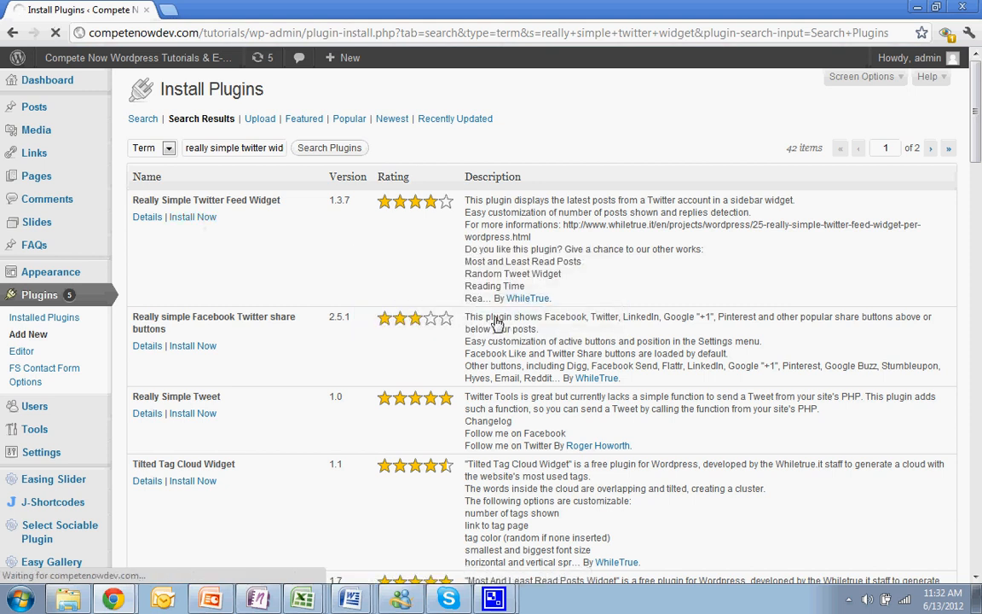
left_click(192, 216)
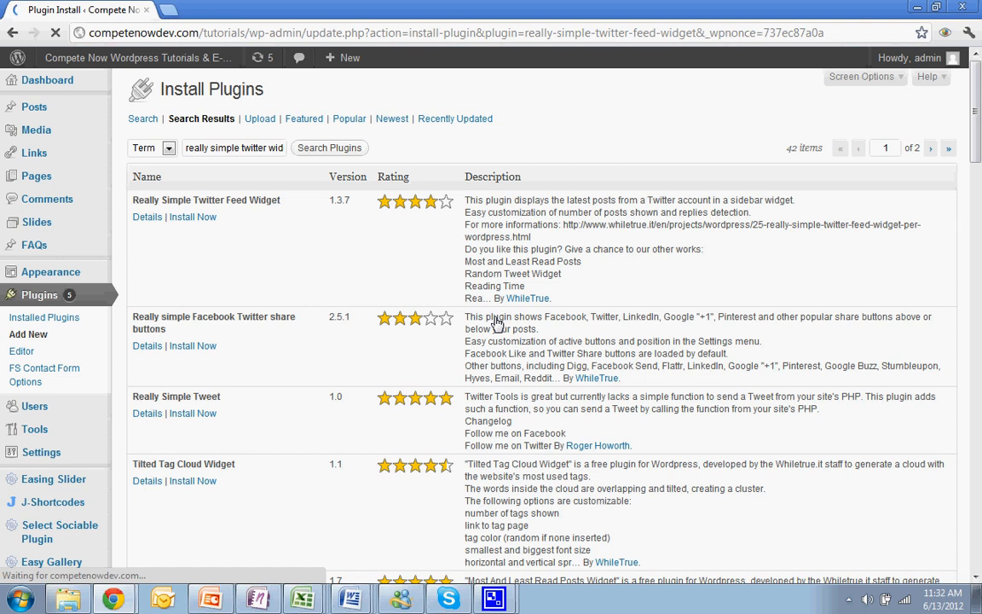
left_click(192, 217)
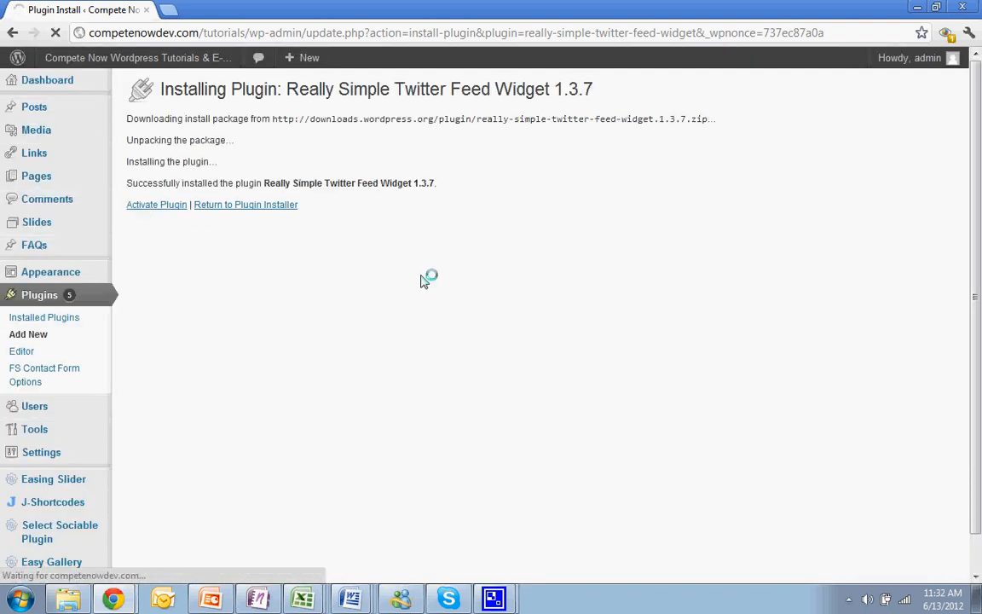
left_click(156, 204)
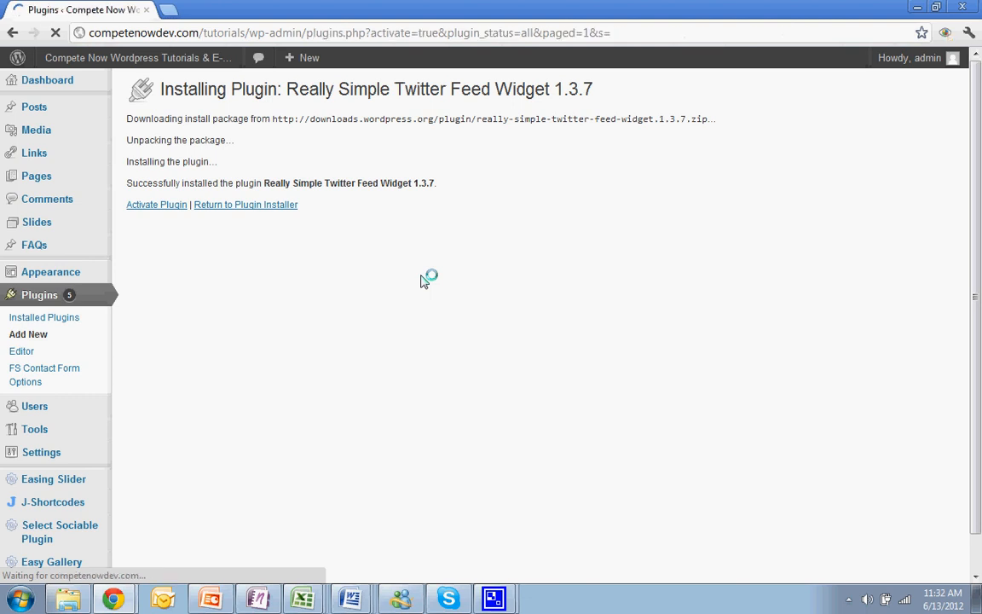
left_click(157, 205)
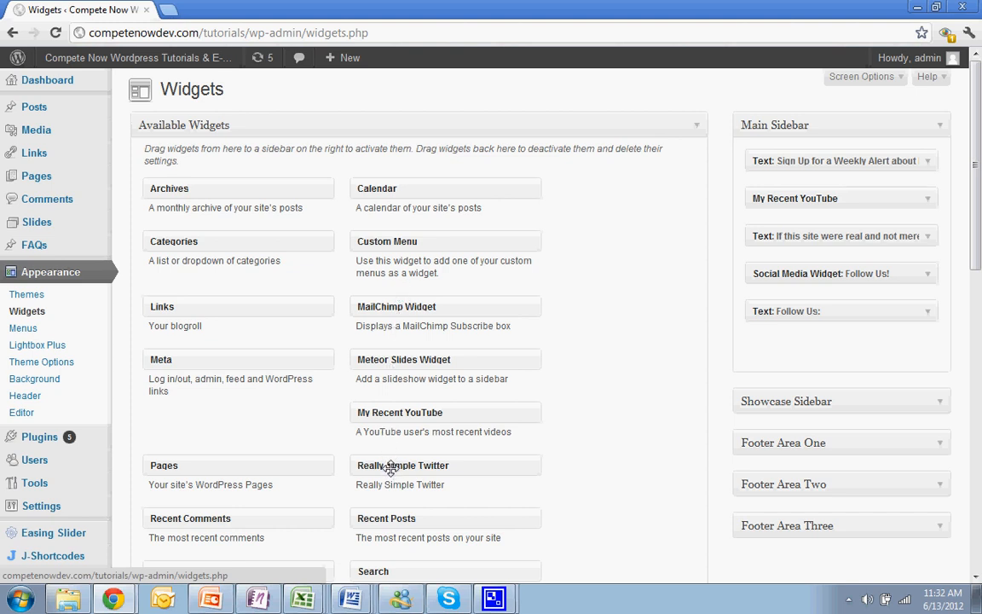
Drag the Really Simple Twitter widget into the Main Sidebar.
left_click_drag(402, 465, 690, 279)
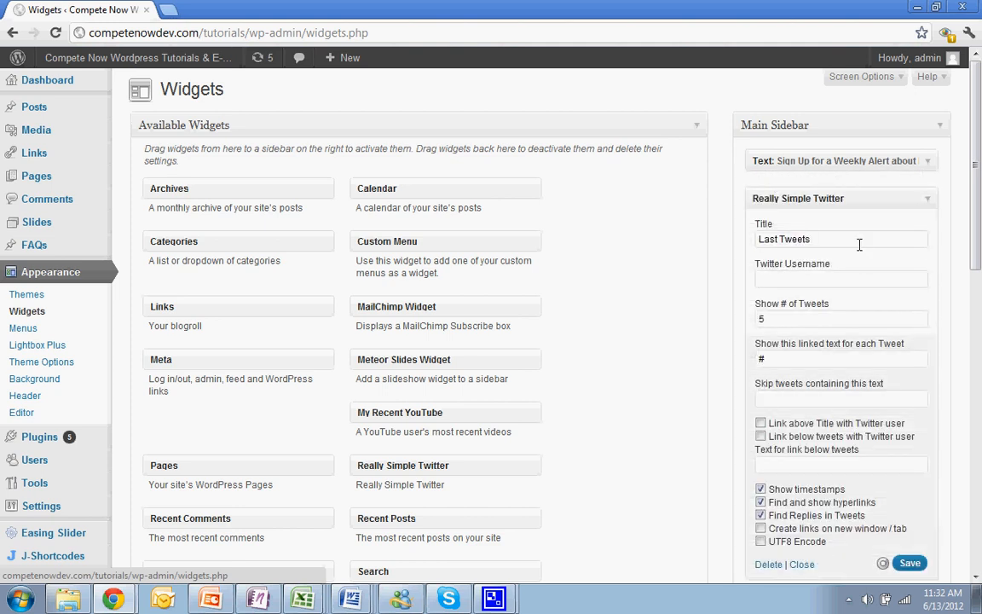
Save the widget with Twitter username compete_now and 3 tweets to show.
scroll("down", 3)
type("te")
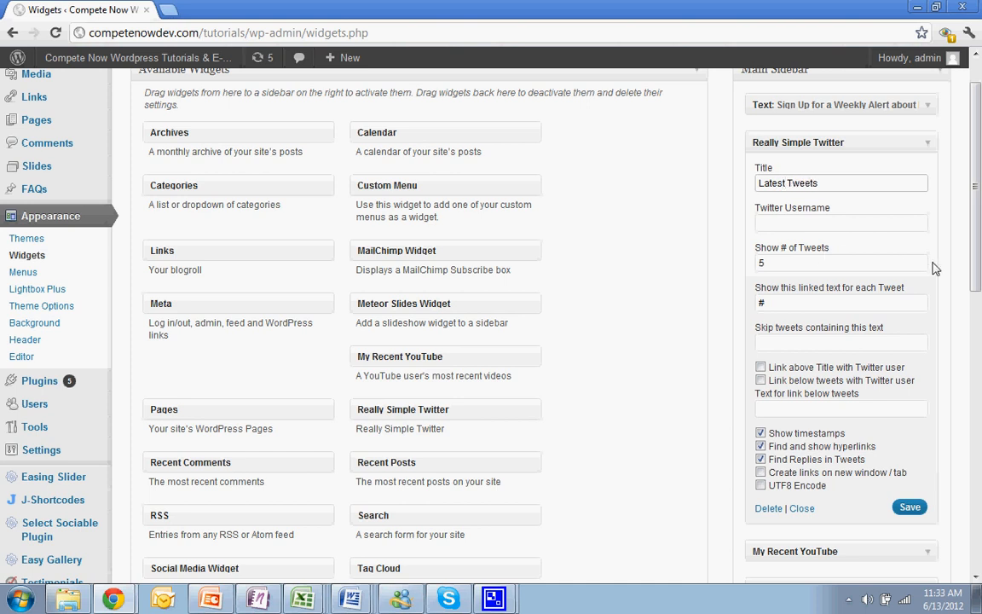
left_click(840, 221)
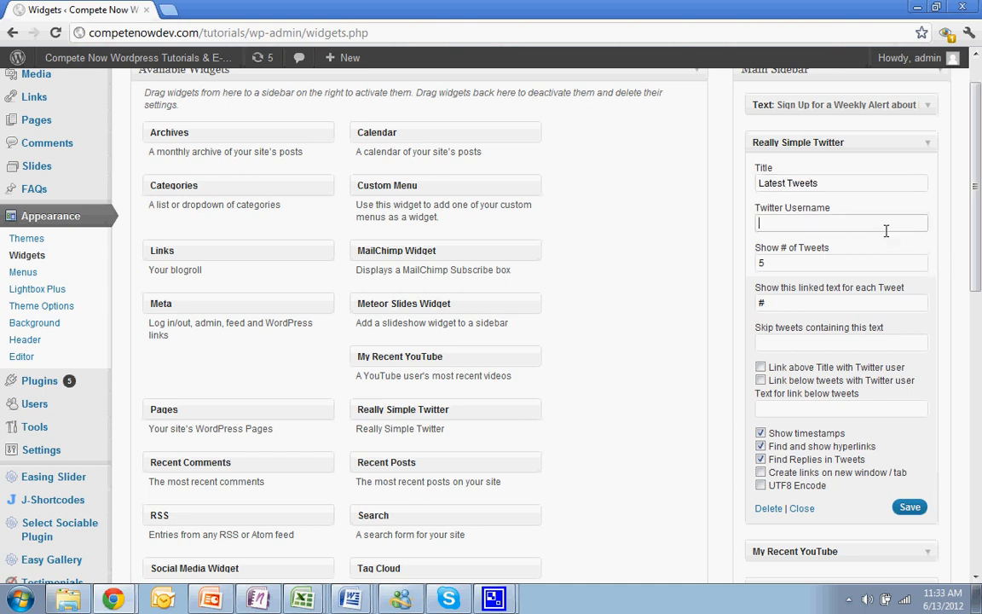
type("compete_now")
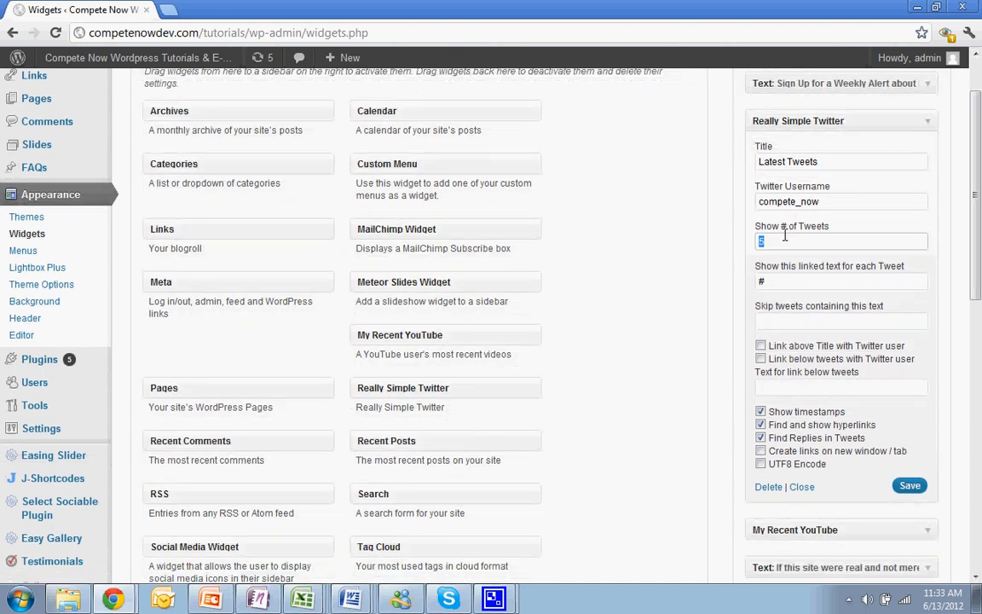
type("3")
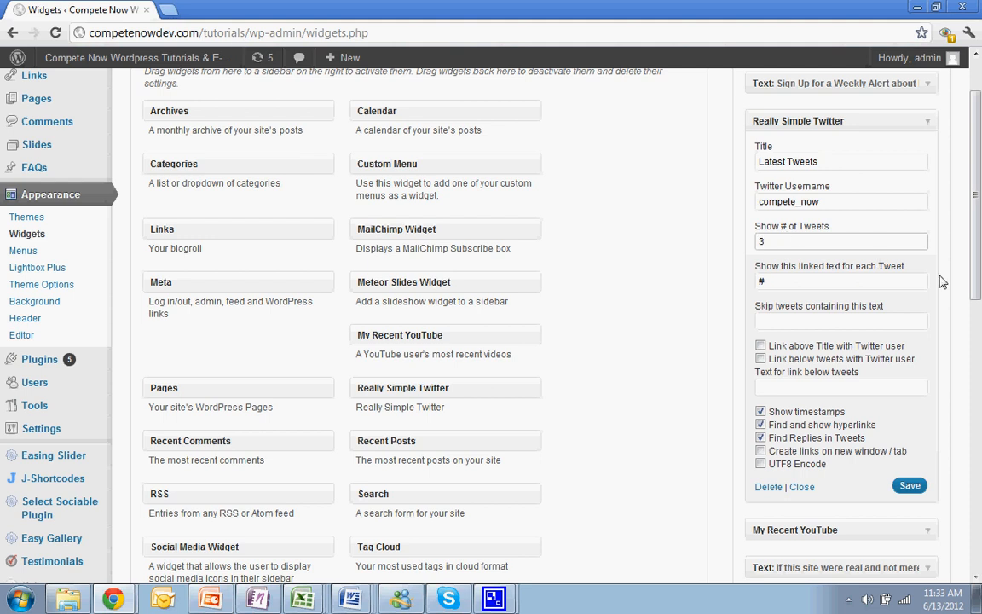
left_click(910, 486)
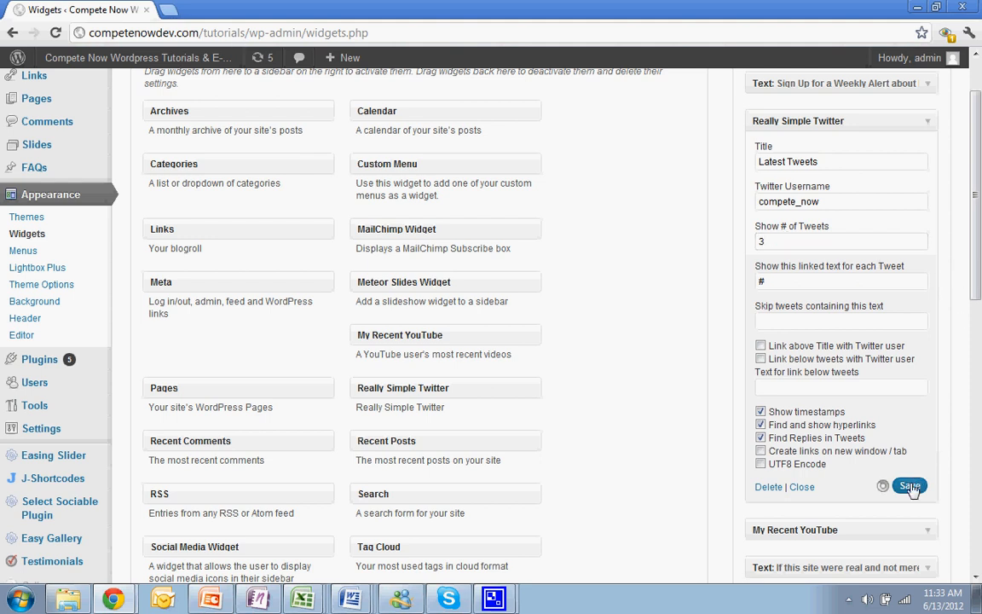
left_click(909, 486)
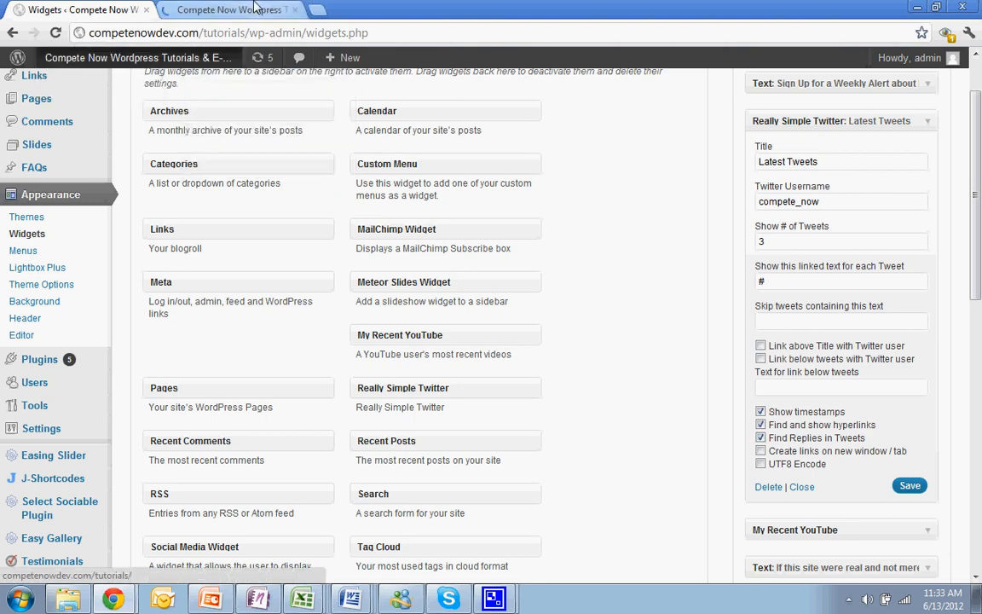
left_click(225, 10)
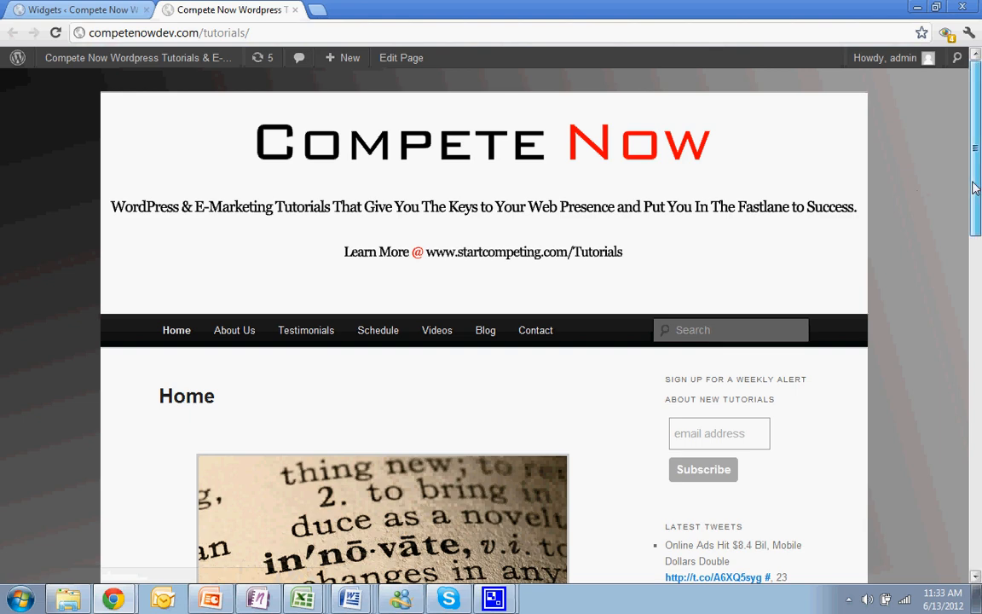
scroll("down", 3)
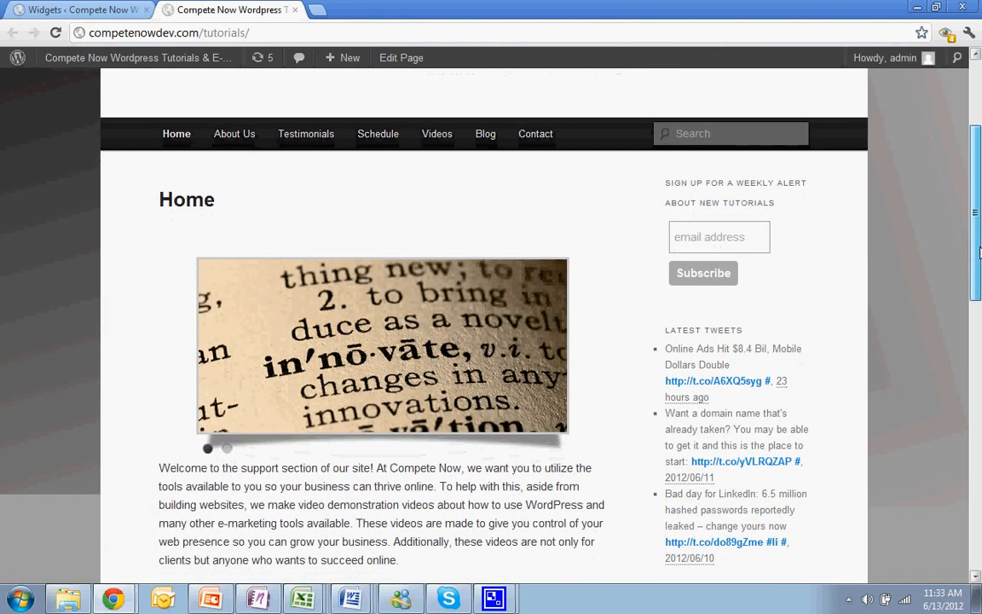
scroll("down", 3)
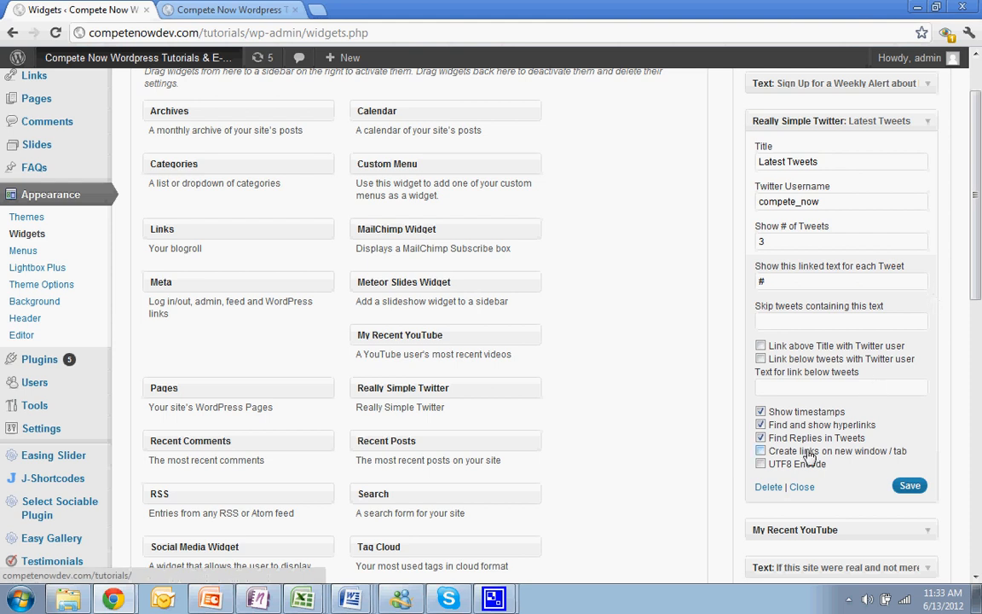
Toggle linking the widget title to the Twitter account on, then back off.
left_click(760, 450)
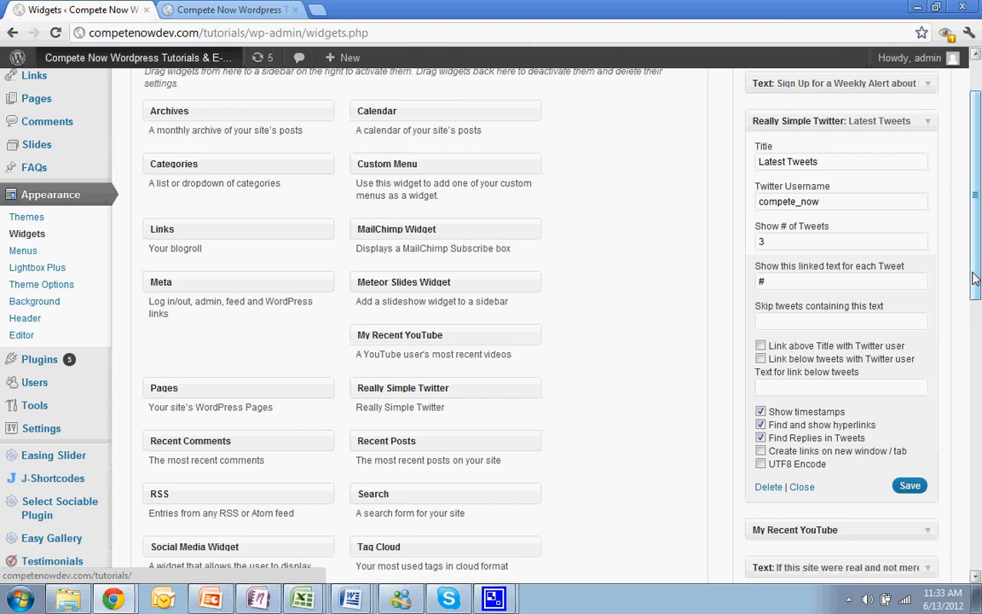
scroll("down", 3)
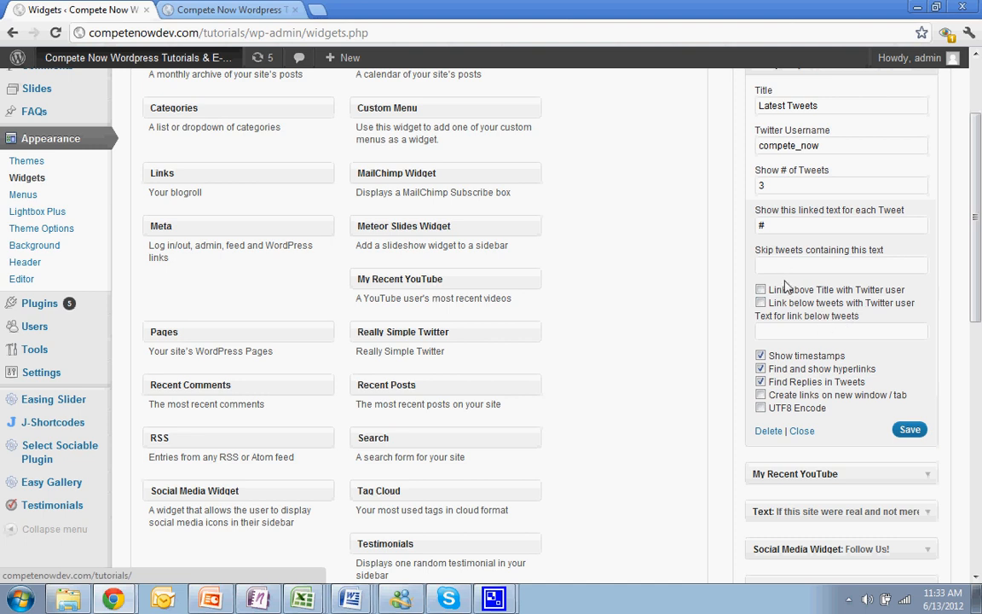
left_click(761, 289)
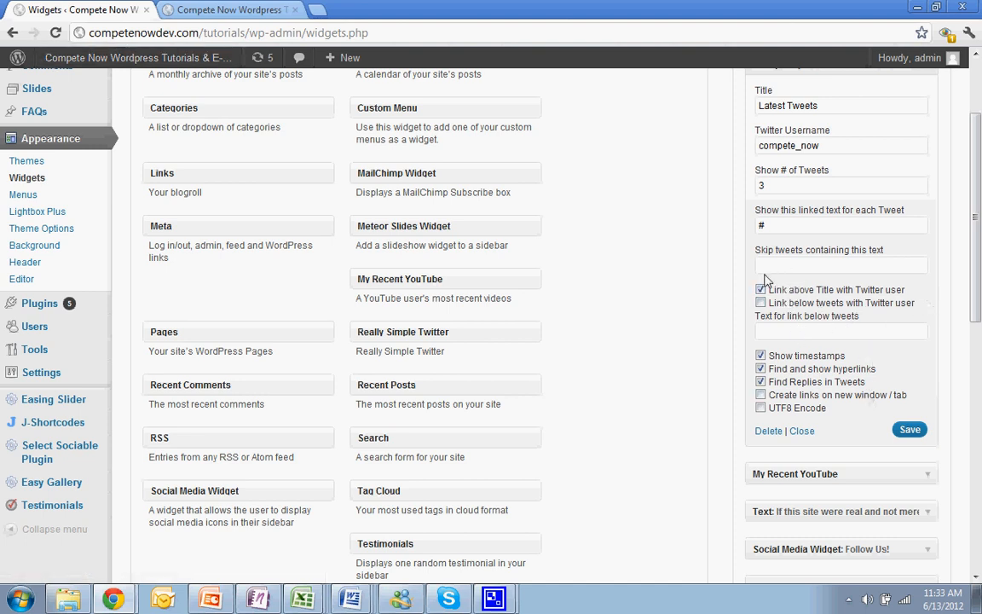
left_click(760, 290)
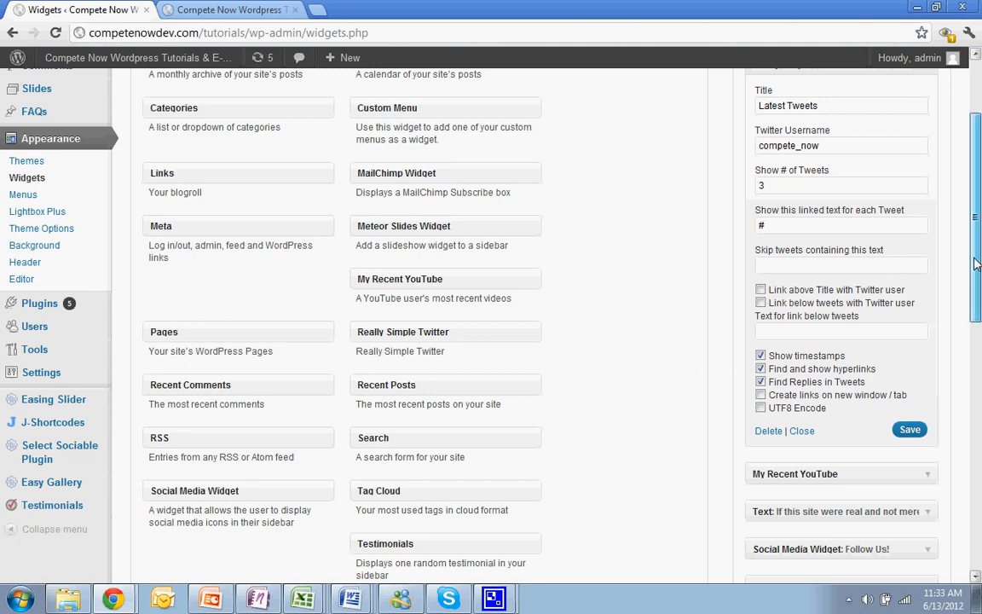
scroll("down", 3)
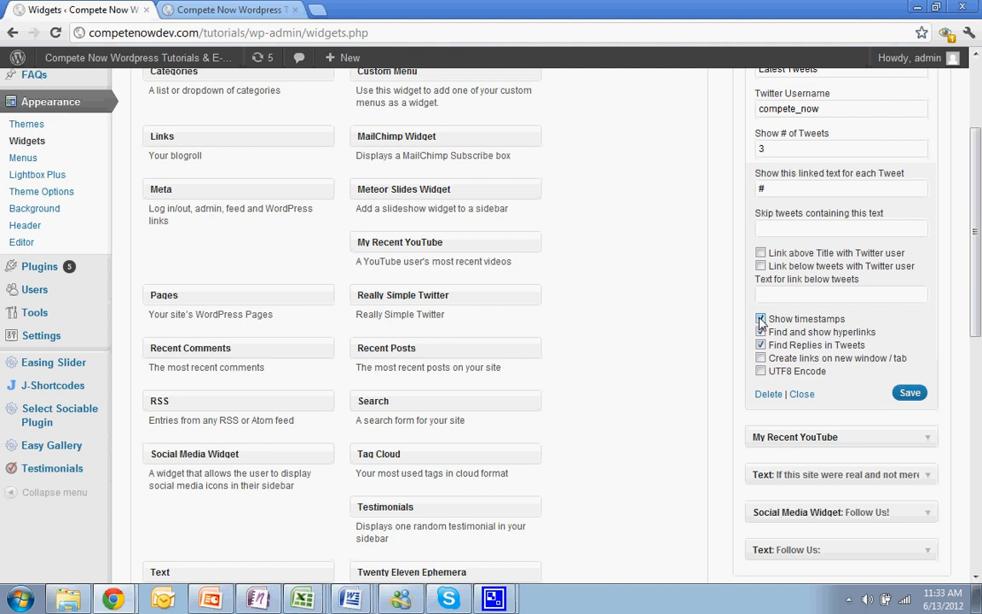
Turn off timestamps and reply-finding, make links open in a new window, save and view the site.
left_click(760, 318)
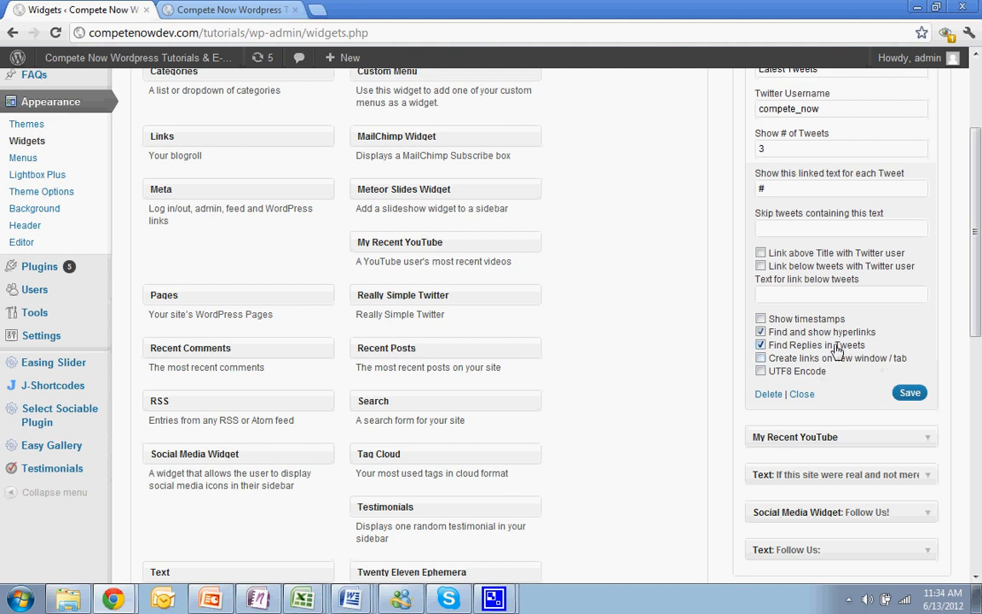
left_click(761, 344)
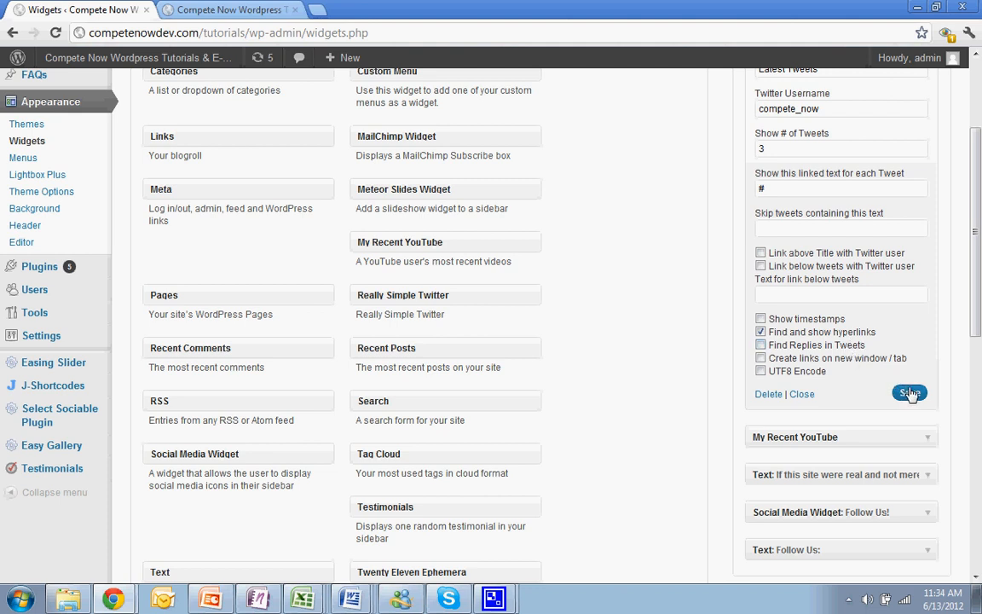
left_click(760, 358)
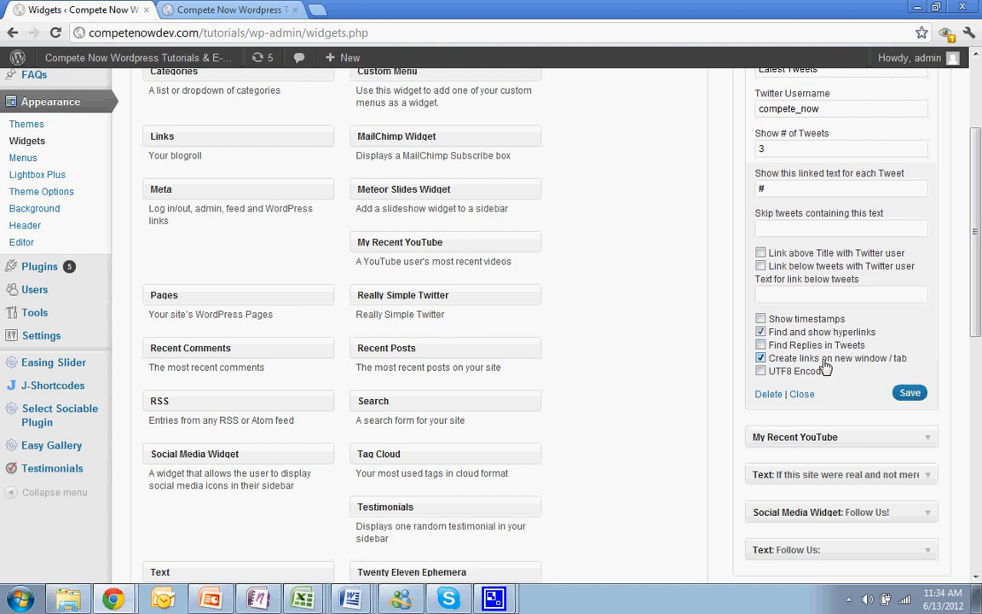
left_click(760, 358)
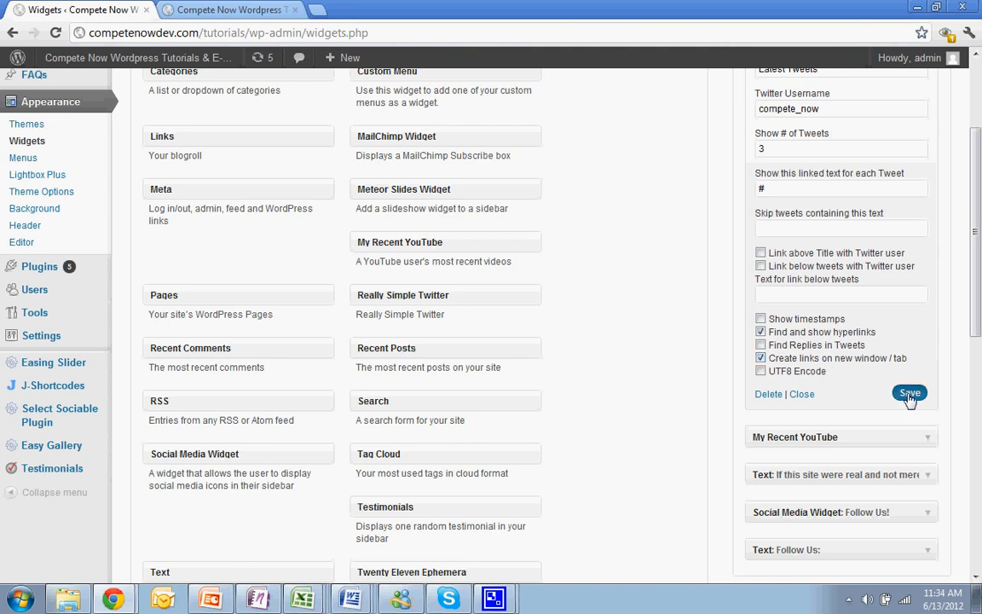
left_click(230, 11)
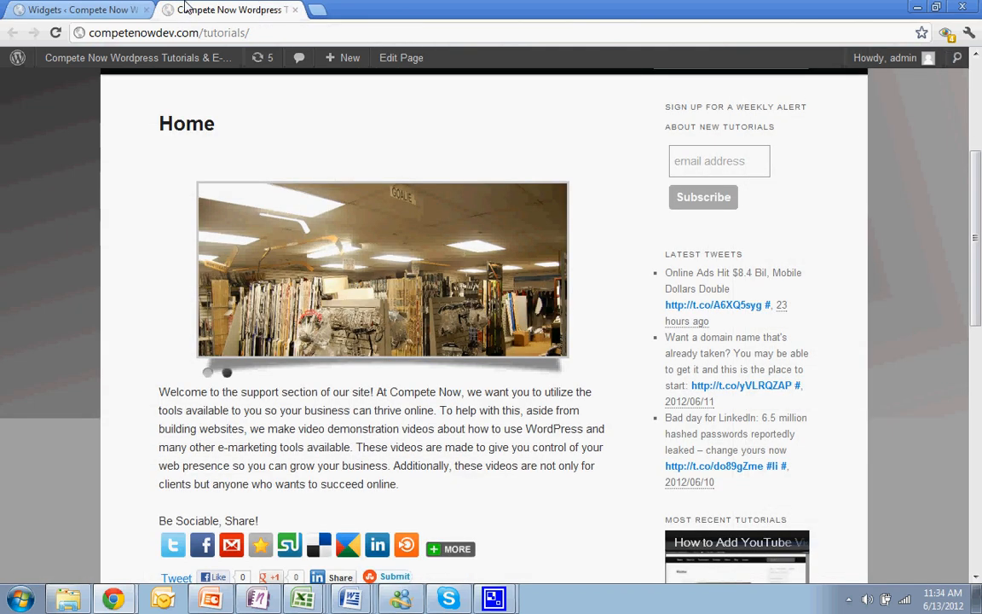
left_click(56, 32)
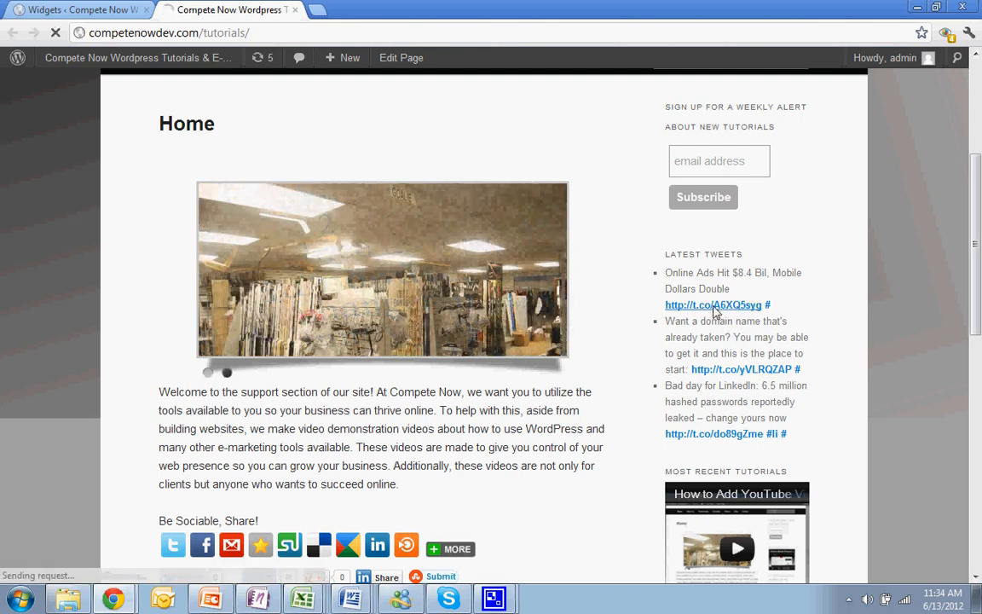
left_click(713, 305)
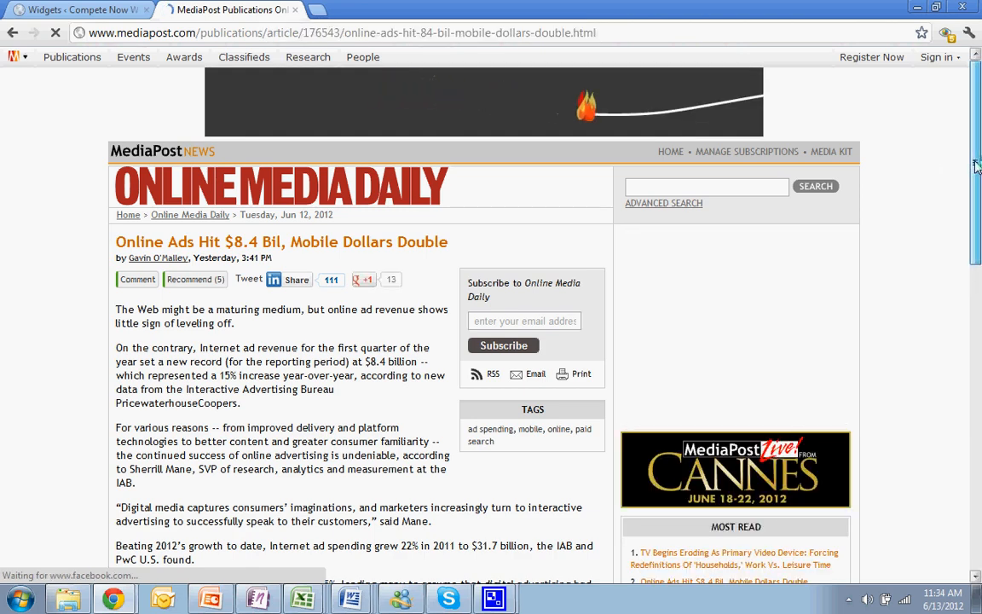
scroll("down", 3)
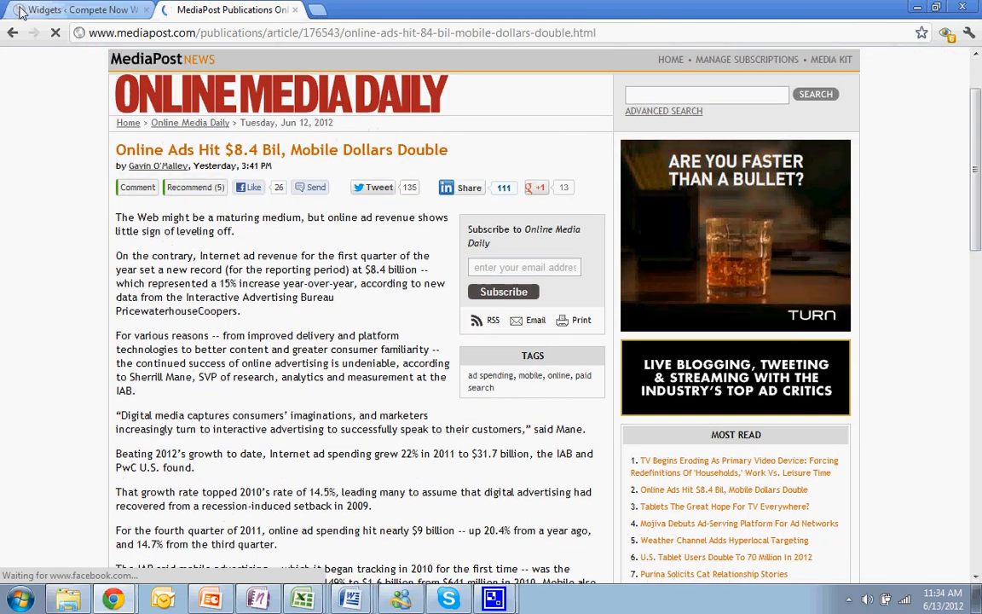
left_click(229, 10)
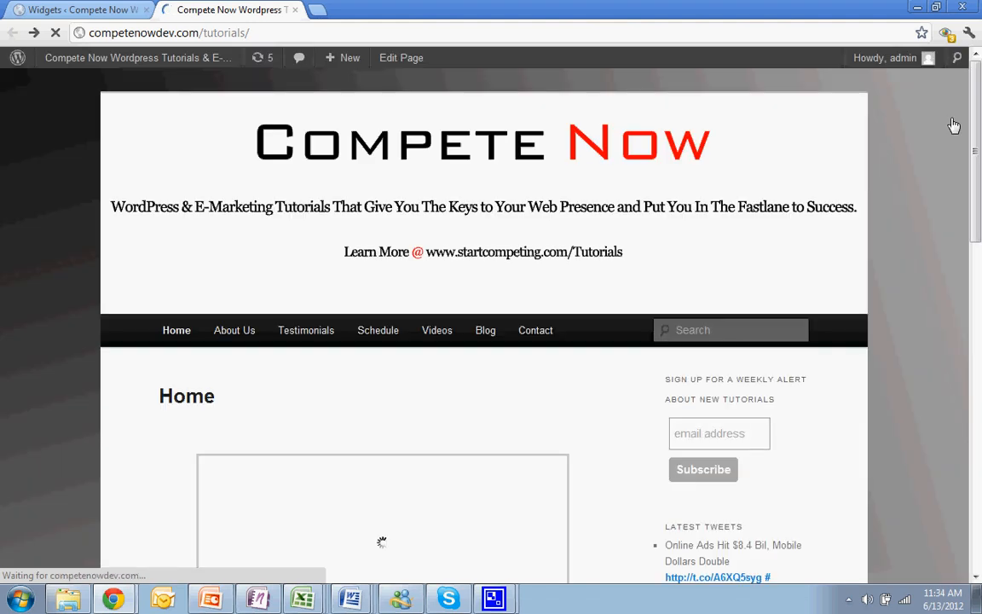
scroll("down", 3)
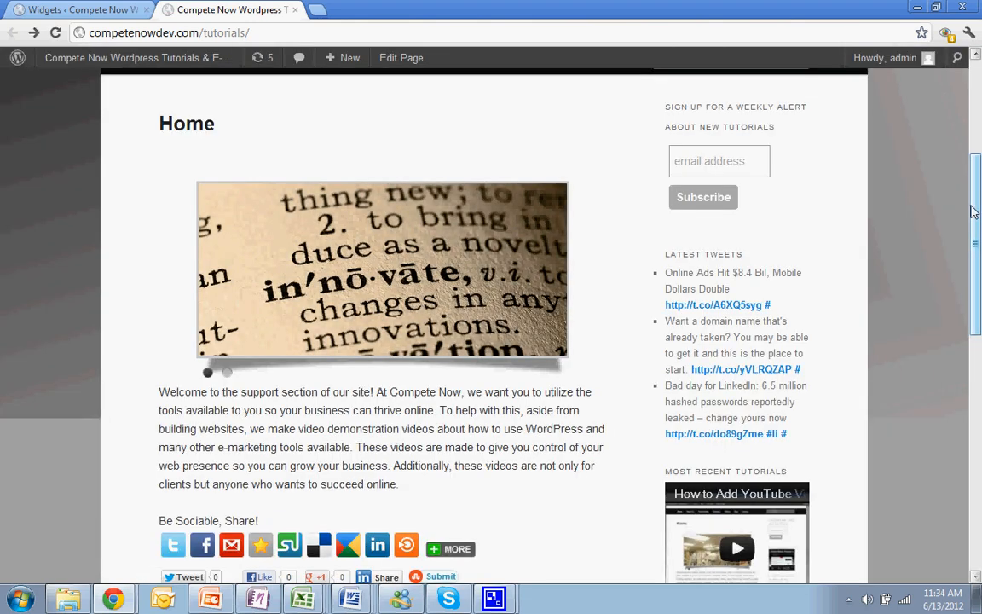